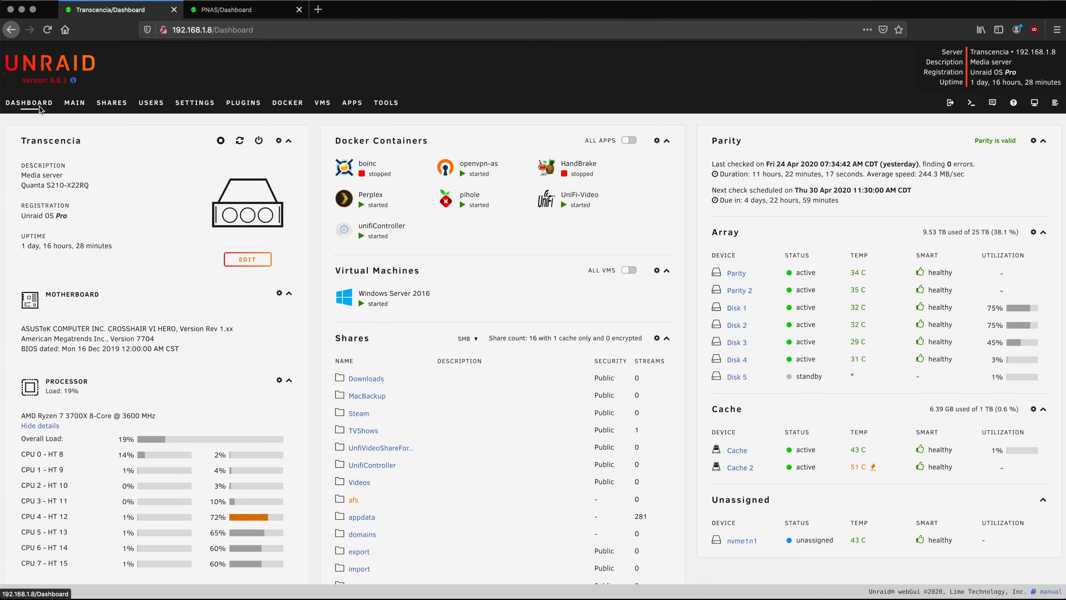
pyautogui.moveTo(113, 218)
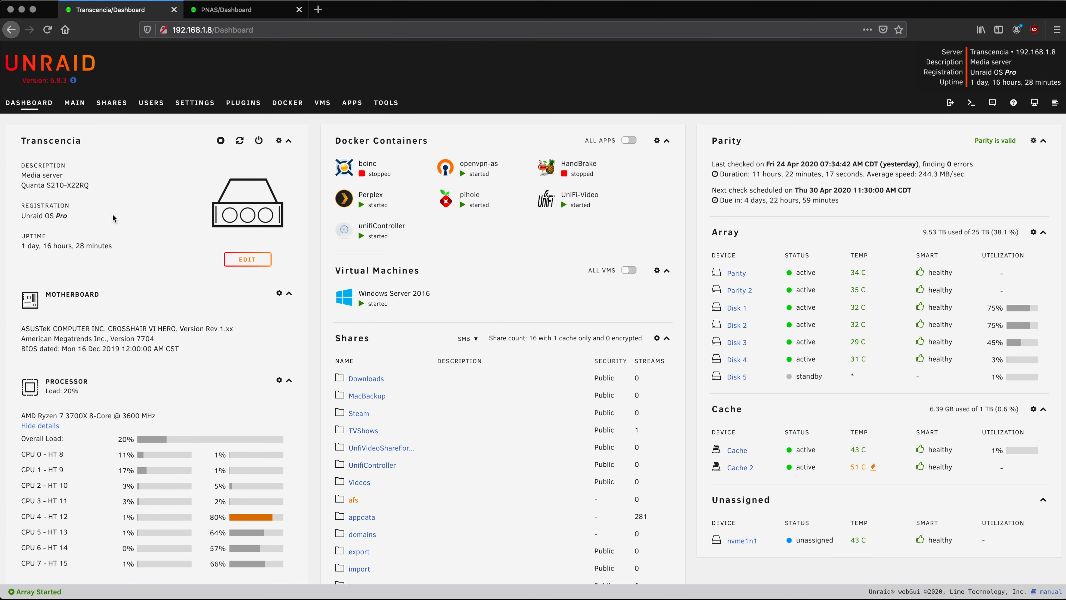
pyautogui.scroll(-3)
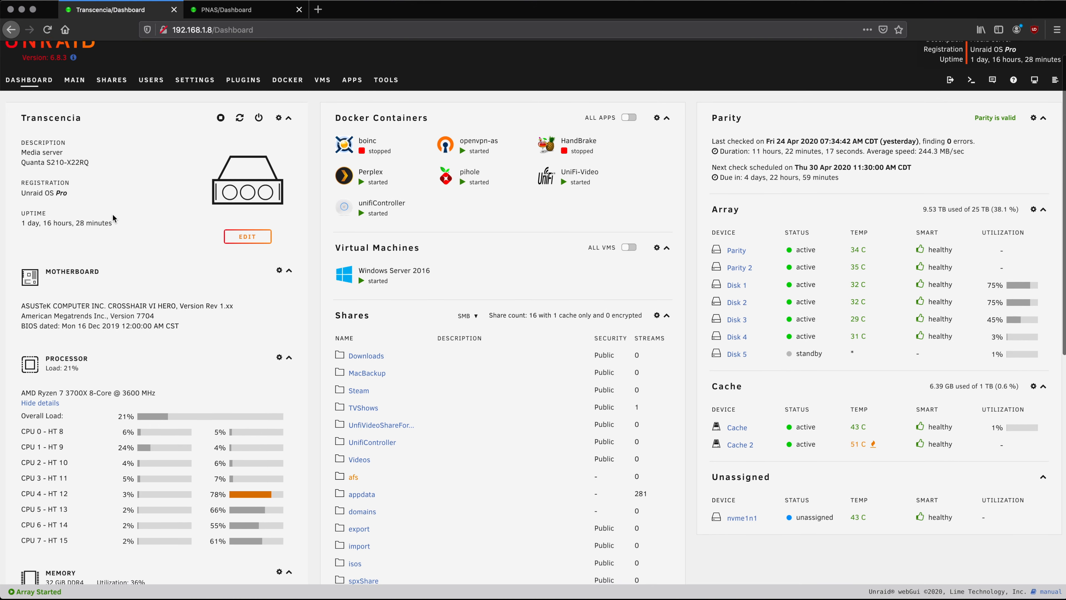
pyautogui.scroll(-3)
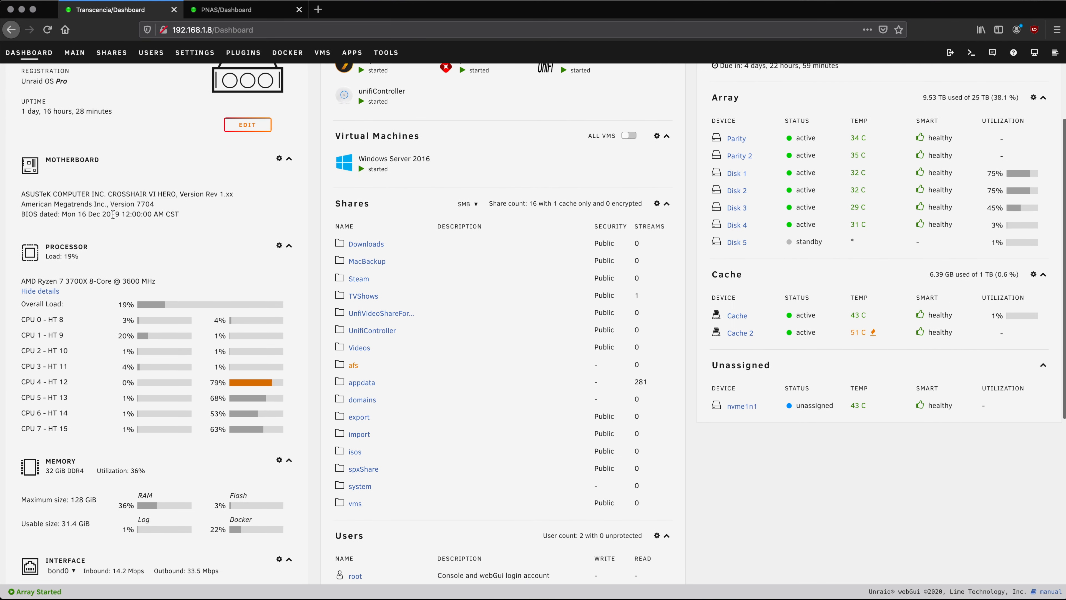
pyautogui.scroll(-3)
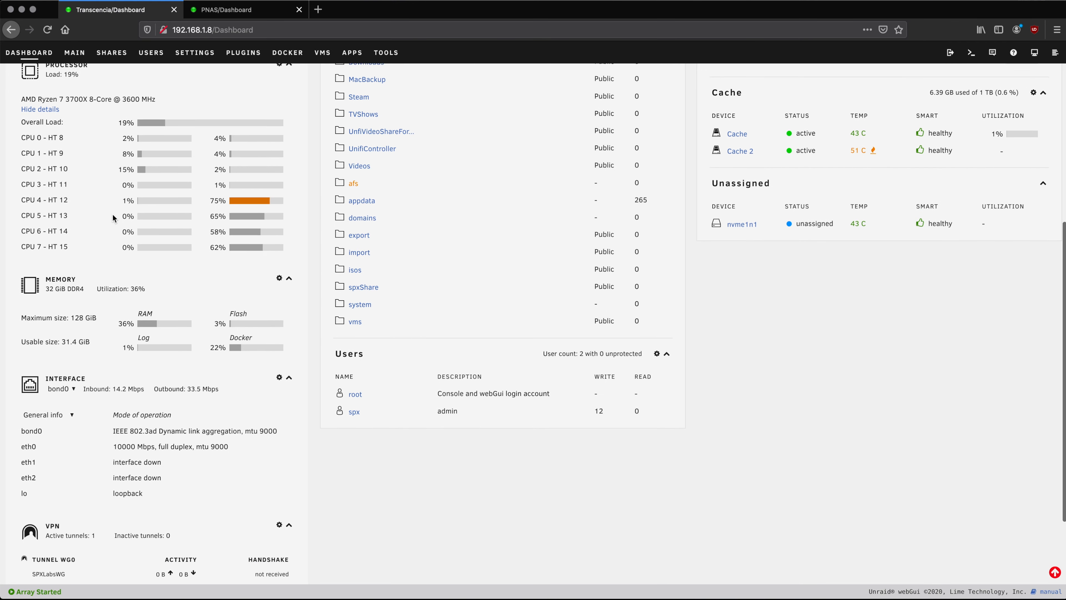
pyautogui.scroll(-3)
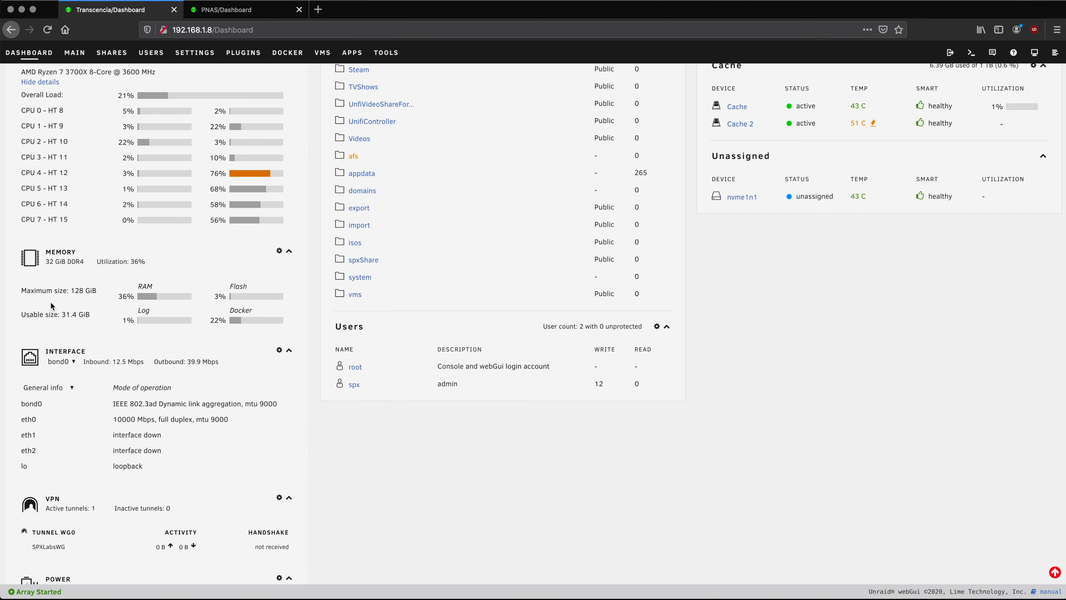
pyautogui.moveTo(78, 301)
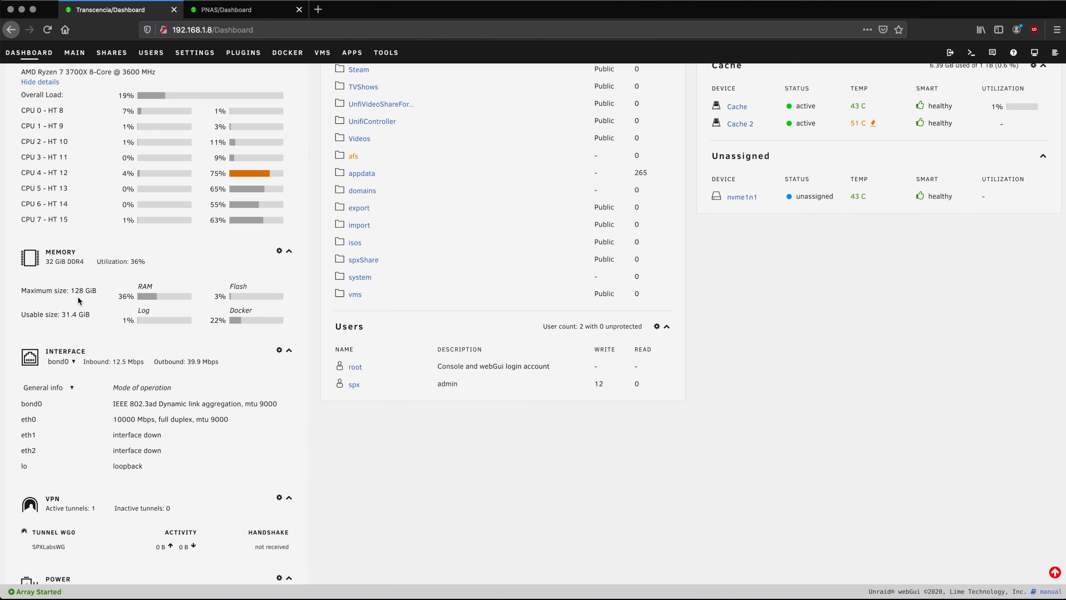